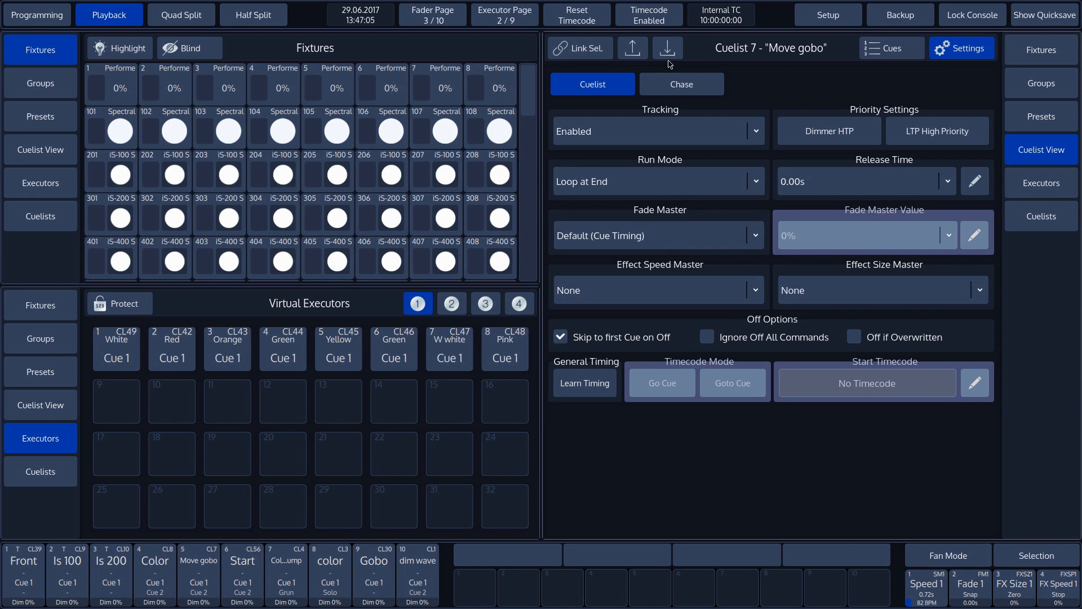
Switch cuelist 7 'Move gobo' settings to its Chase options showing BPM trigger and Forward order
click(681, 83)
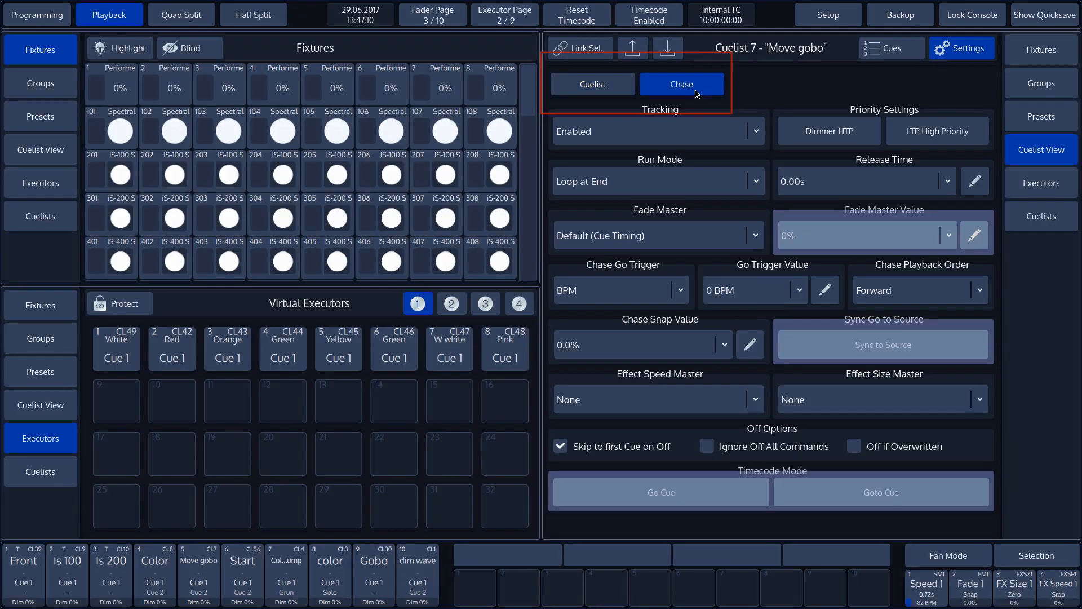